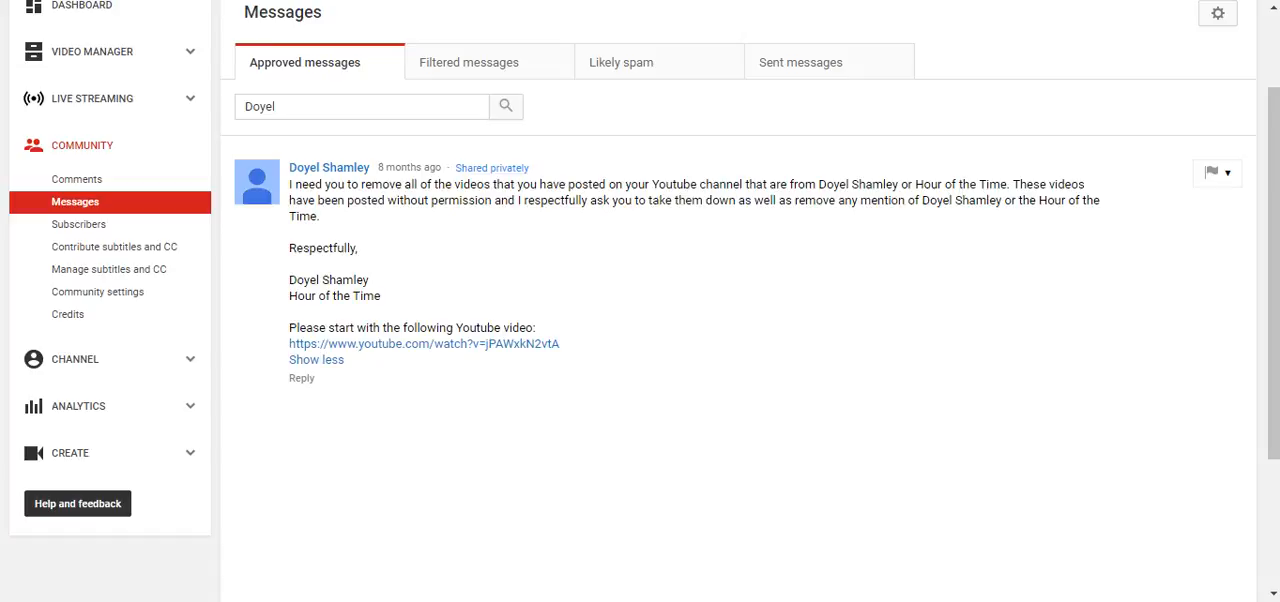
Step: Open the linked video 'The Murder of William Cooper - Doyel Shamley' and view its title and description
{"action": "left_click", "coordinate": [424, 344]}
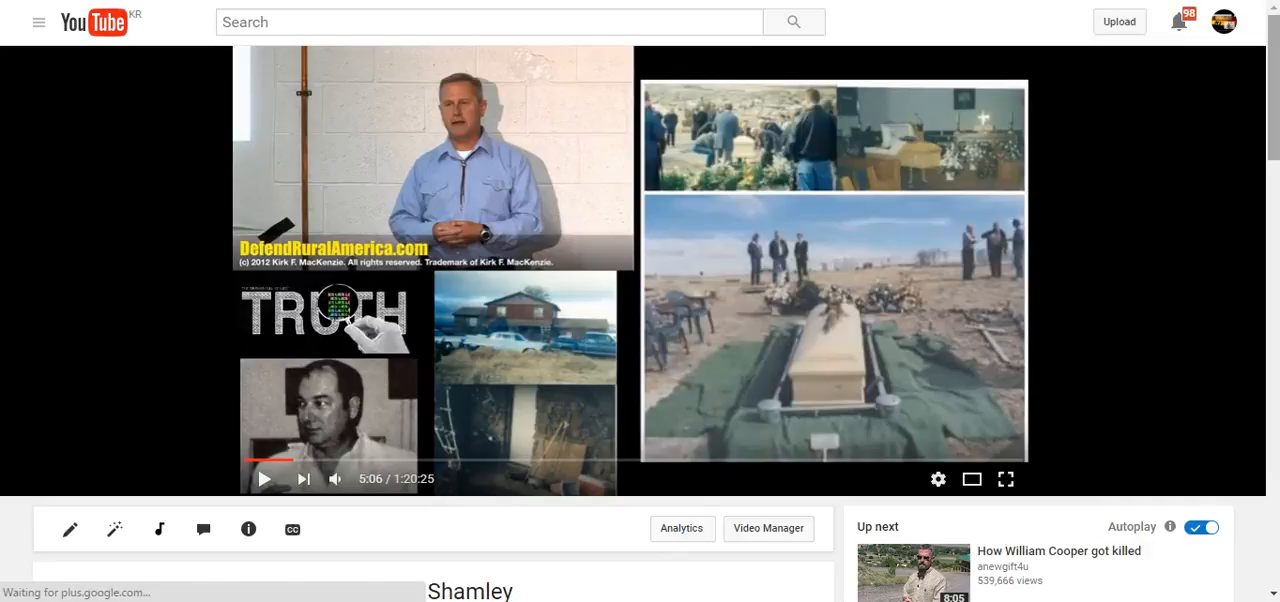
{"action": "scroll", "scroll_direction": "down", "scroll_amount": 3}
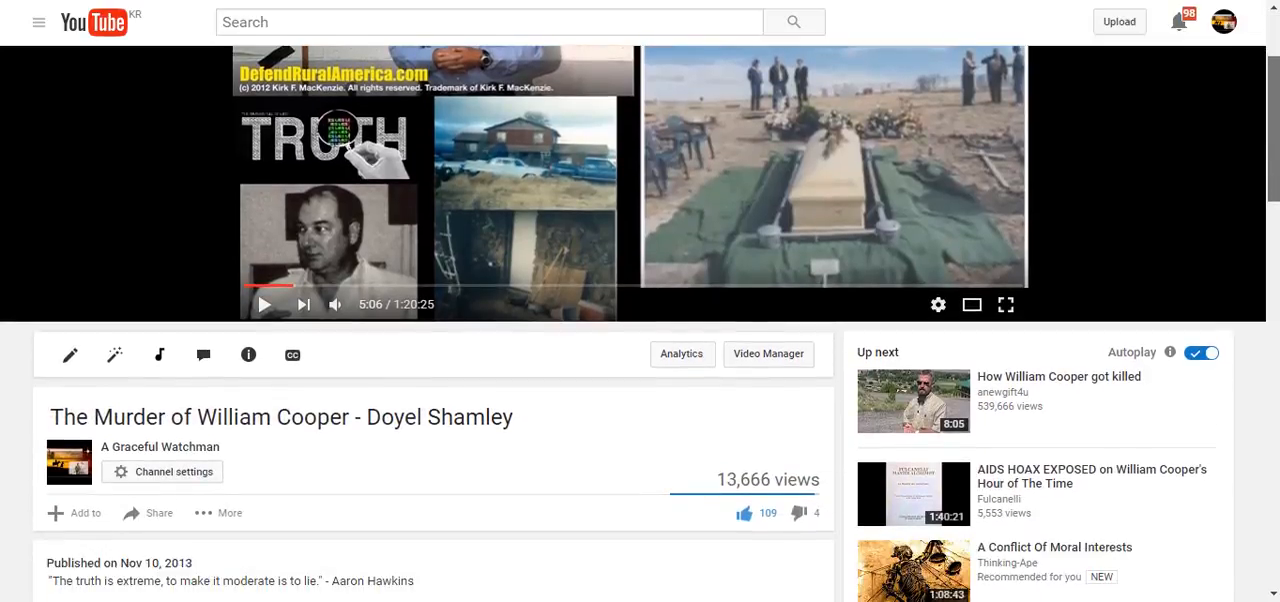
{"action": "scroll", "scroll_direction": "down", "scroll_amount": 3}
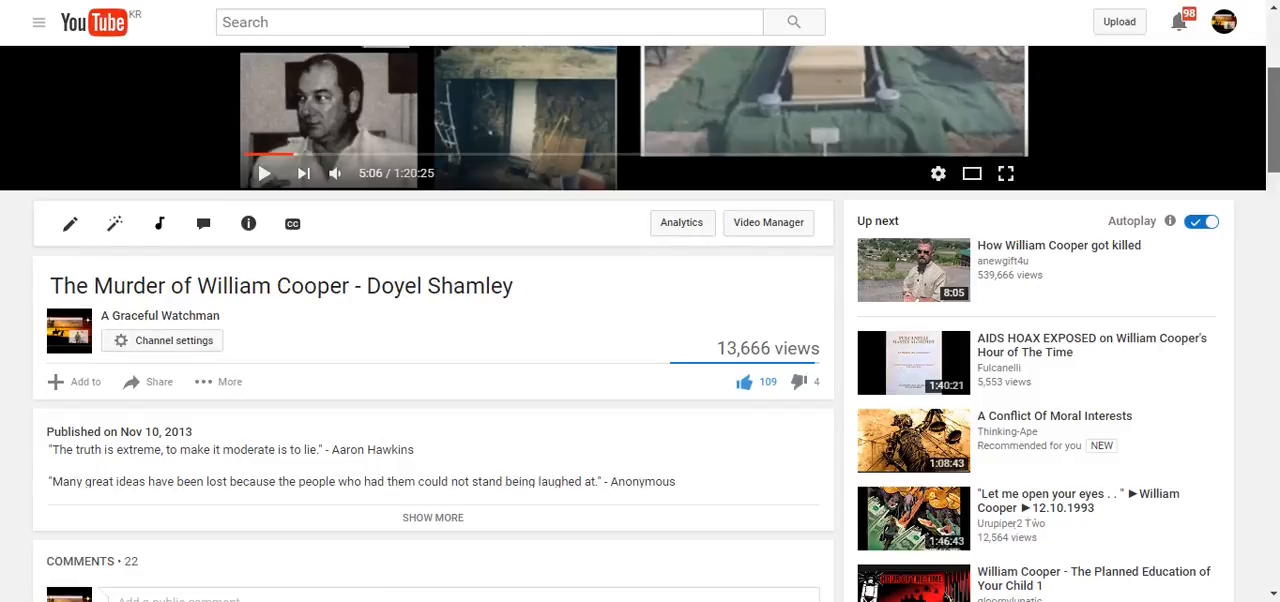
{"action": "left_click", "coordinate": [972, 172]}
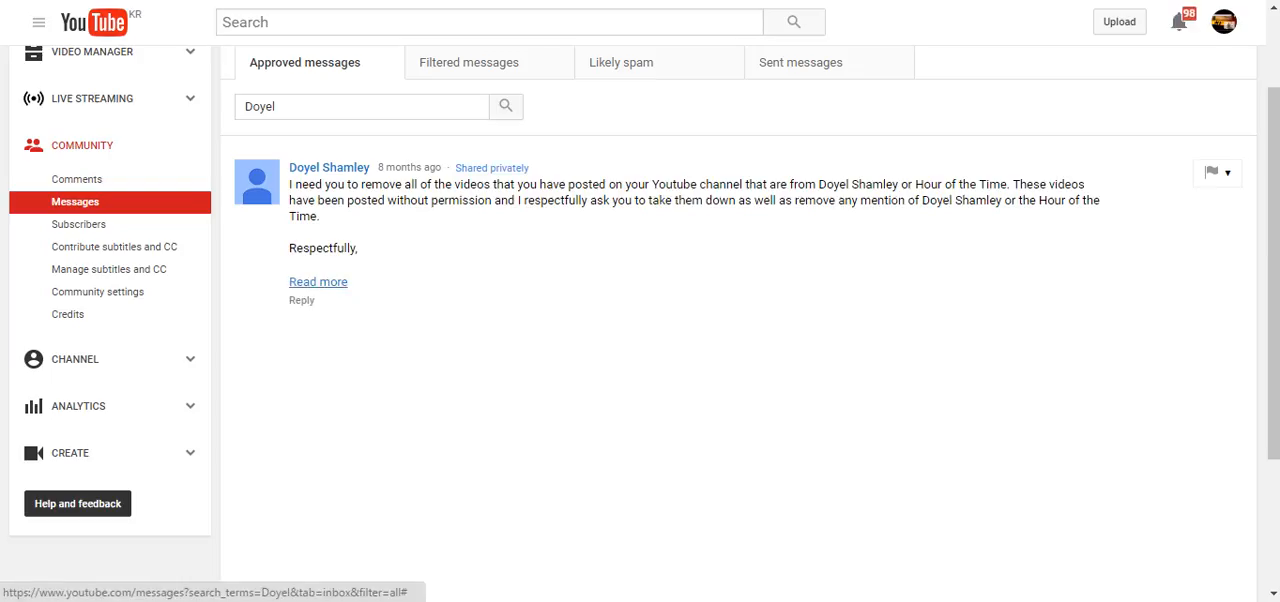
{"action": "left_click", "coordinate": [318, 280]}
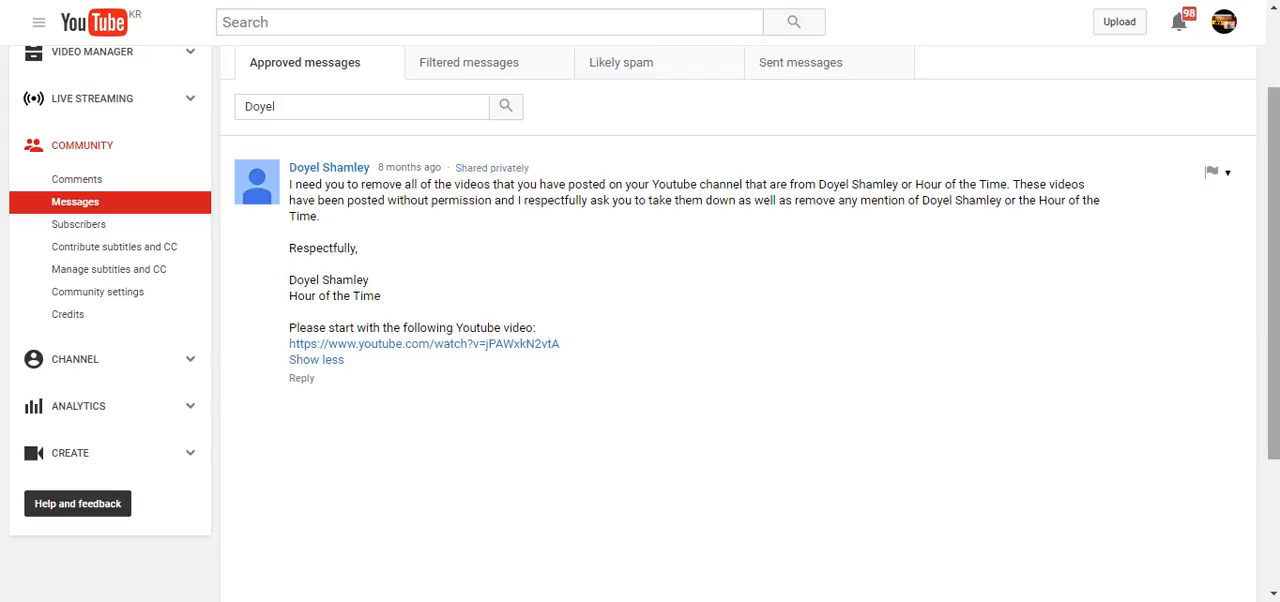
{"action": "scroll", "scroll_direction": "down", "scroll_amount": 3}
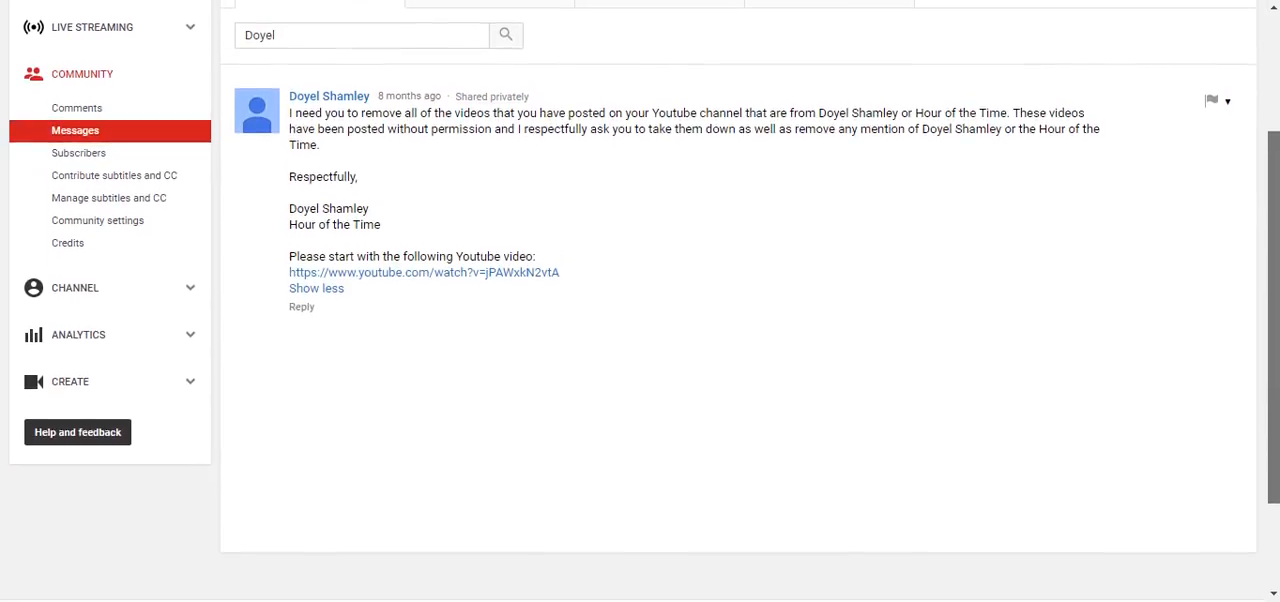
{"action": "scroll", "scroll_direction": "up", "scroll_amount": 3}
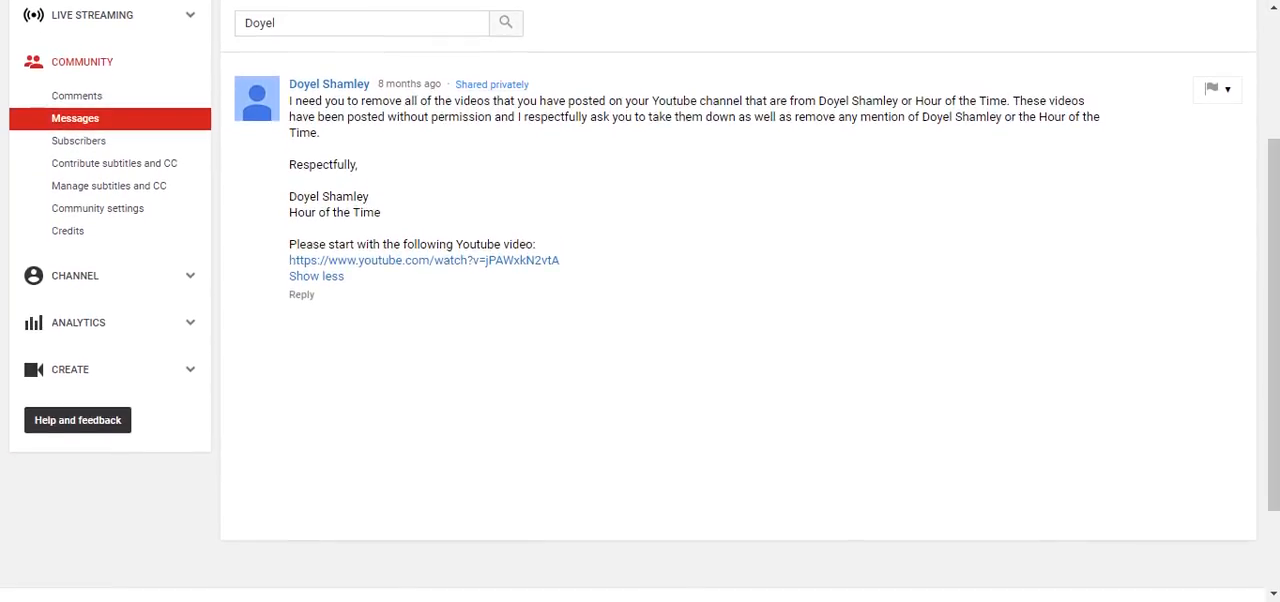